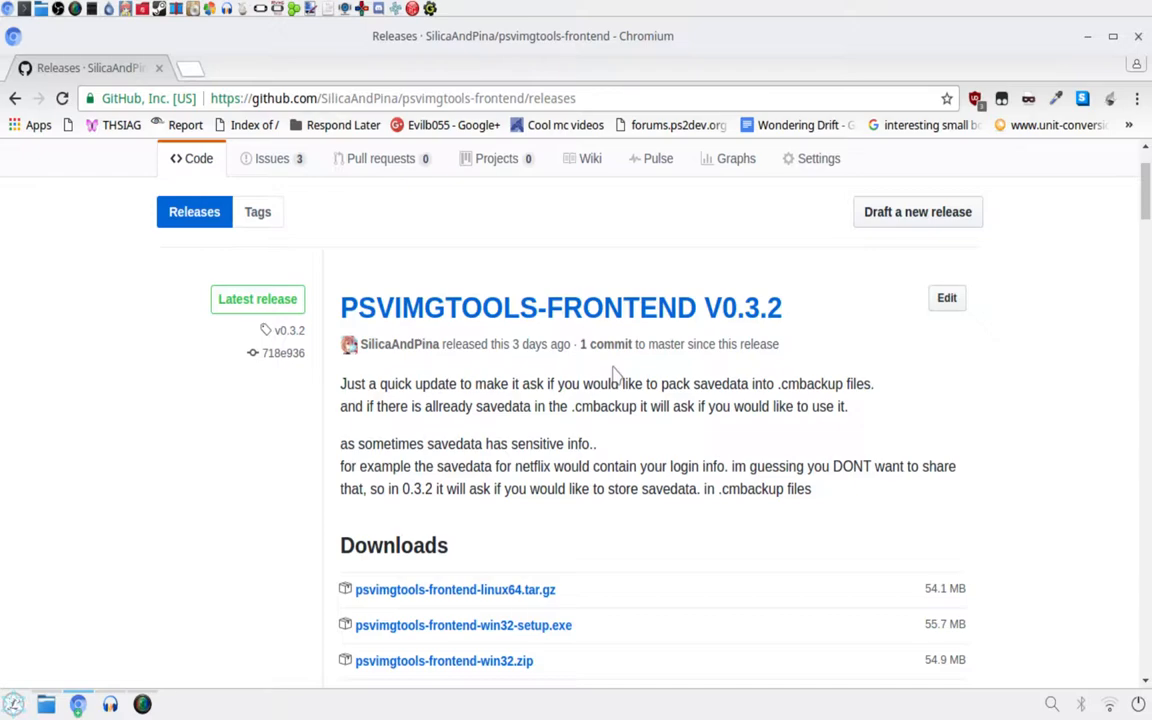
# Drag across the v0.3.2 release notes on GitHub while reviewing them
pyautogui.moveTo(538, 307); pyautogui.dragTo(782, 307)
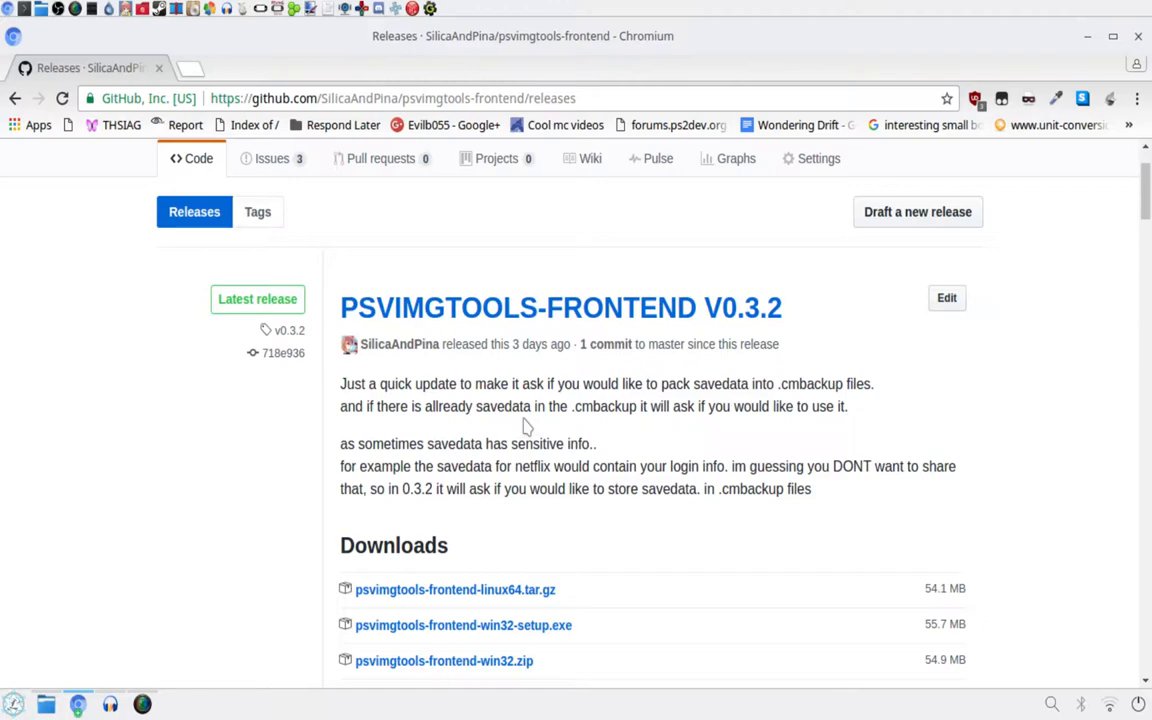
pyautogui.moveTo(845, 247)
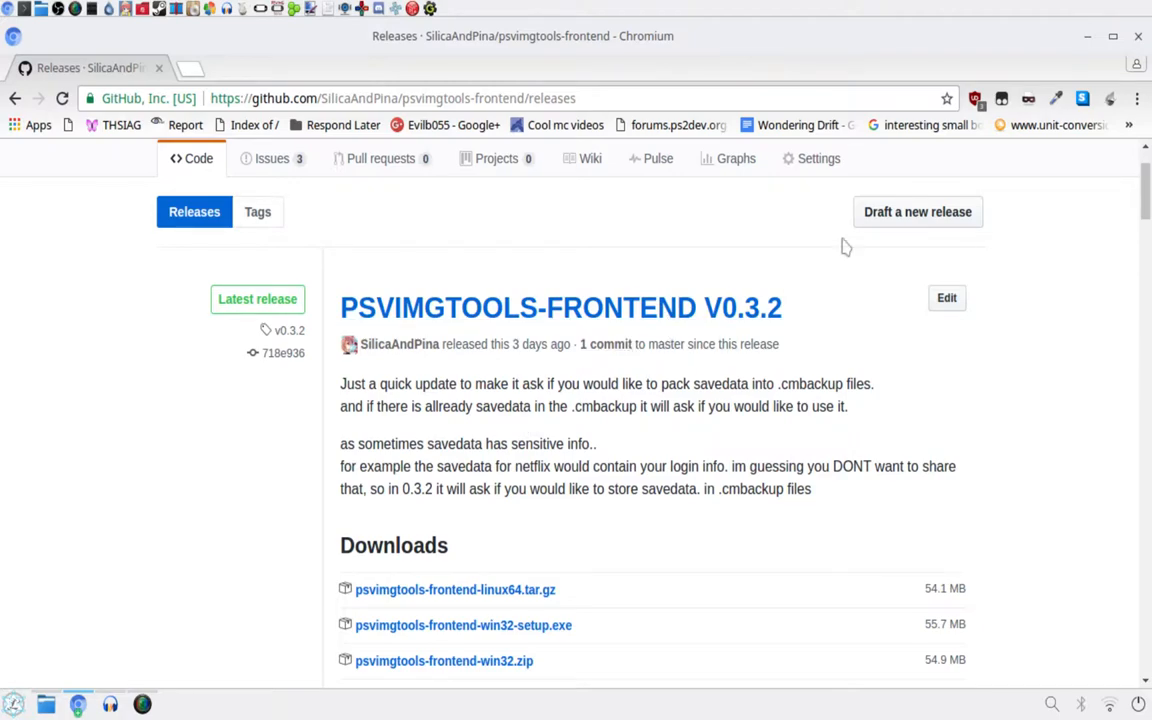
pyautogui.moveTo(519, 428)
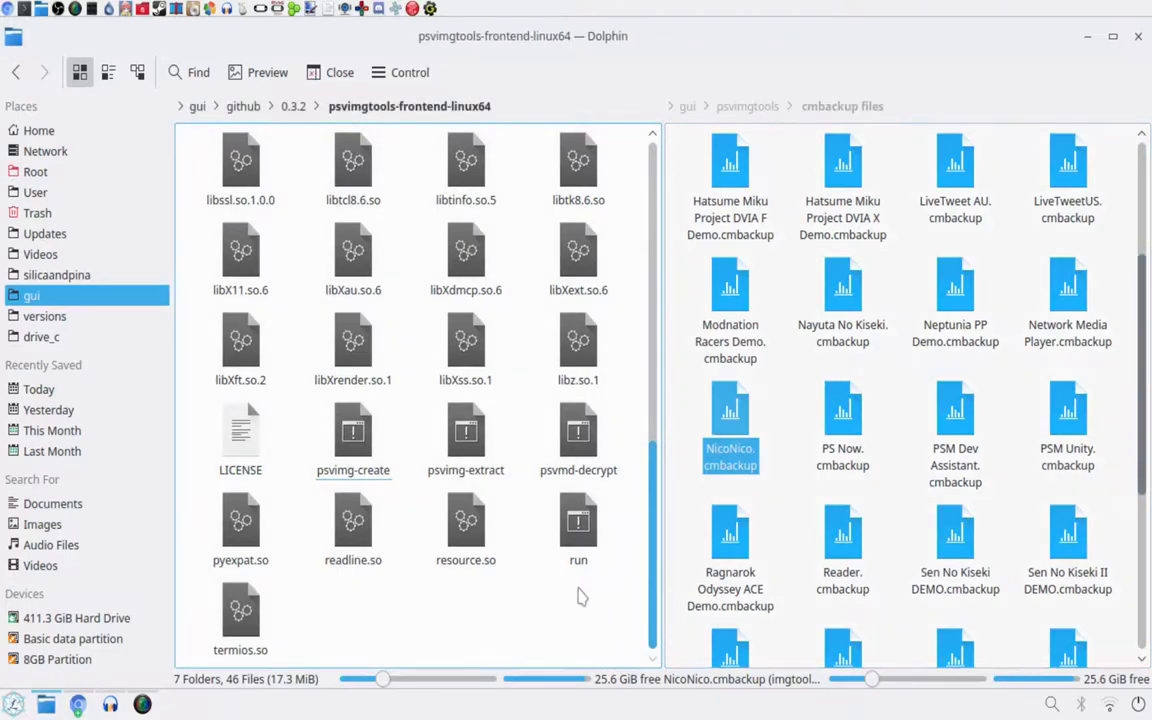
# Run the frontend's run script in Konsole to launch PSVImgTools
pyautogui.rightClick(578, 525)
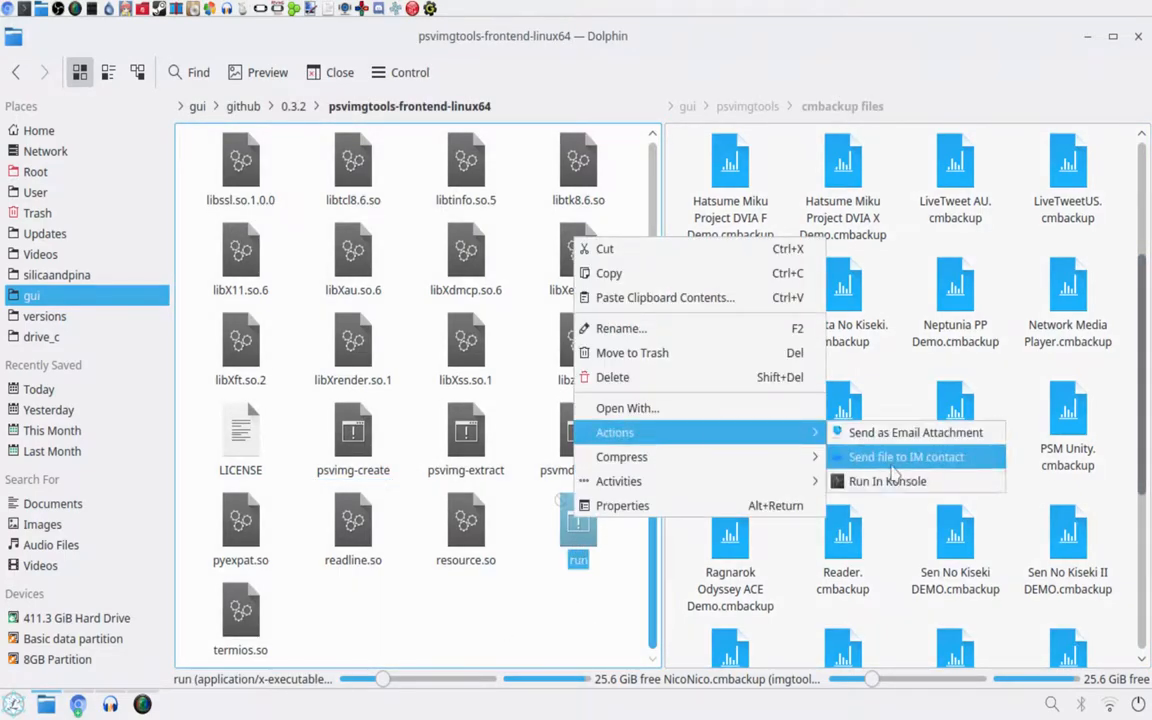
pyautogui.click(887, 481)
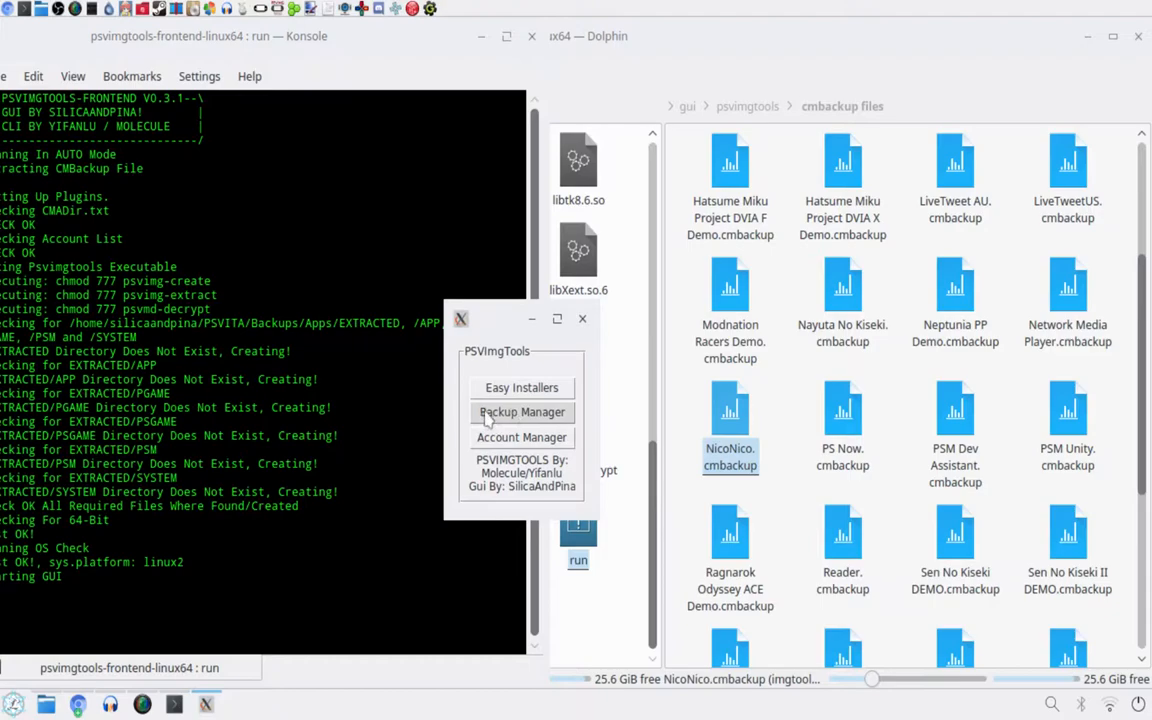
pyautogui.click(521, 412)
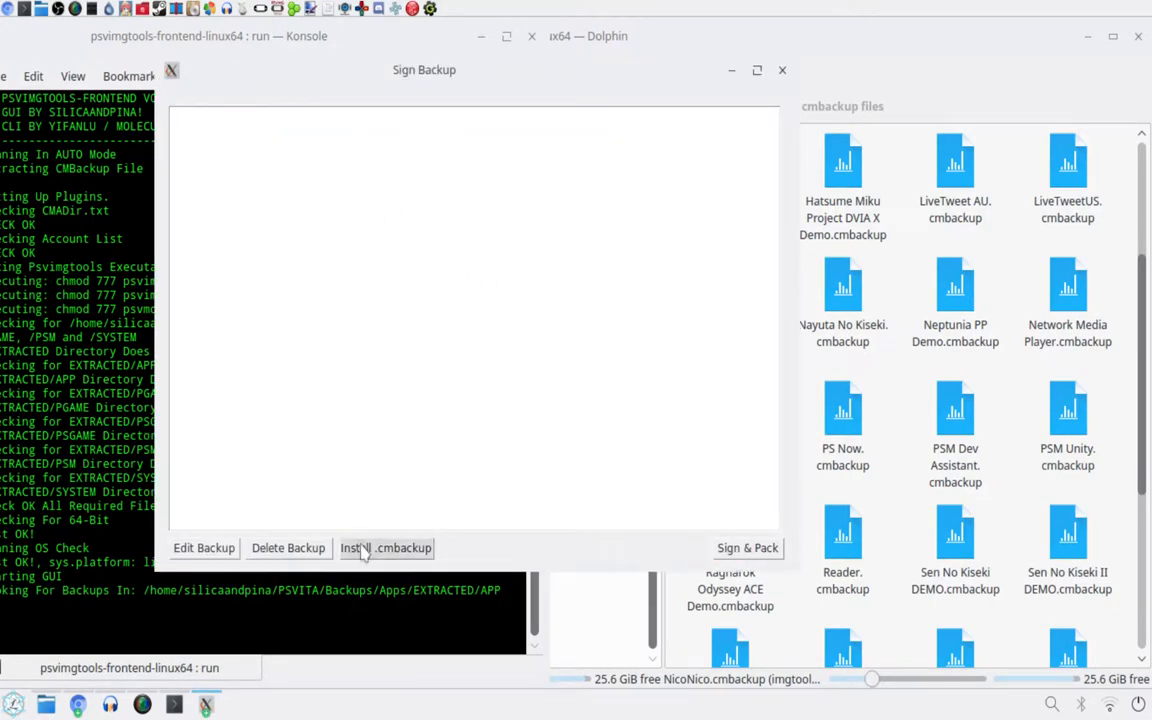
pyautogui.click(386, 547)
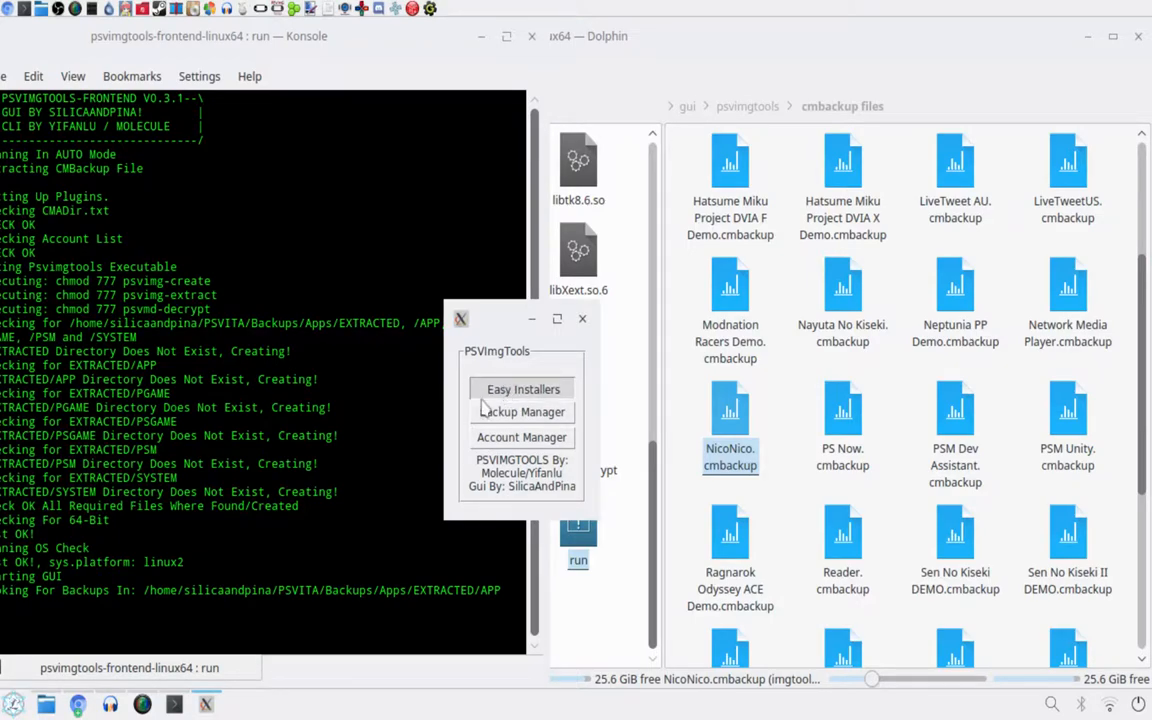
# Start the CmBackup installer from Easy Installers
pyautogui.click(522, 389)
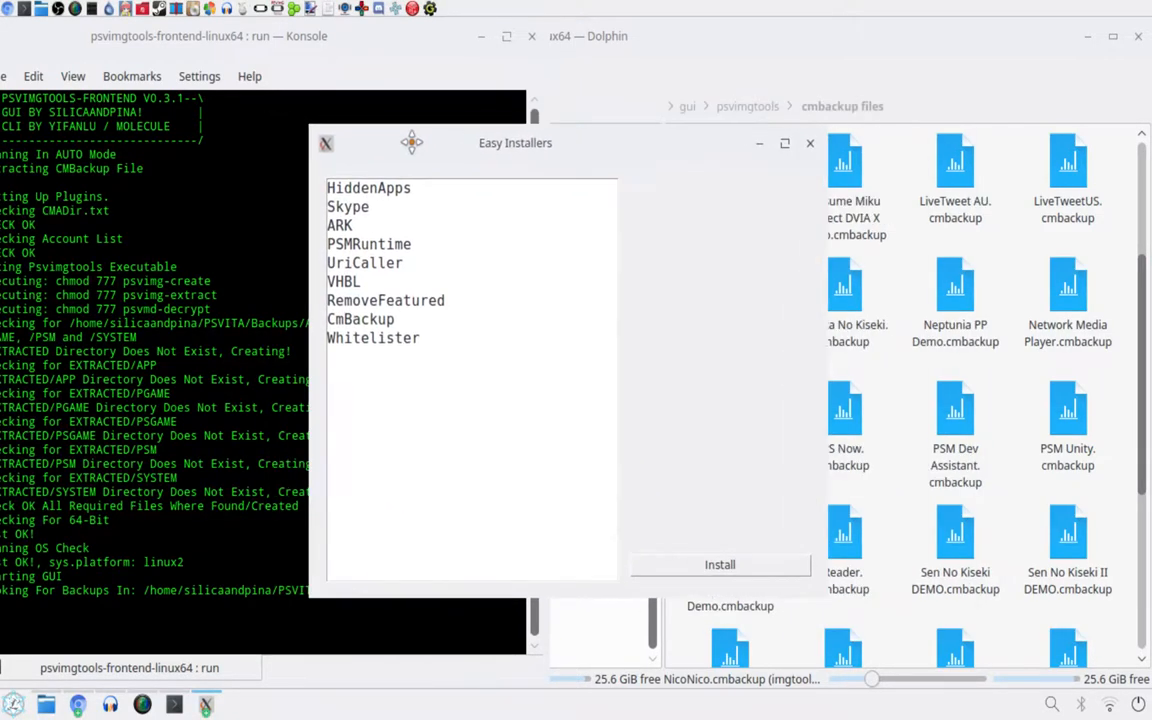
pyautogui.click(358, 313)
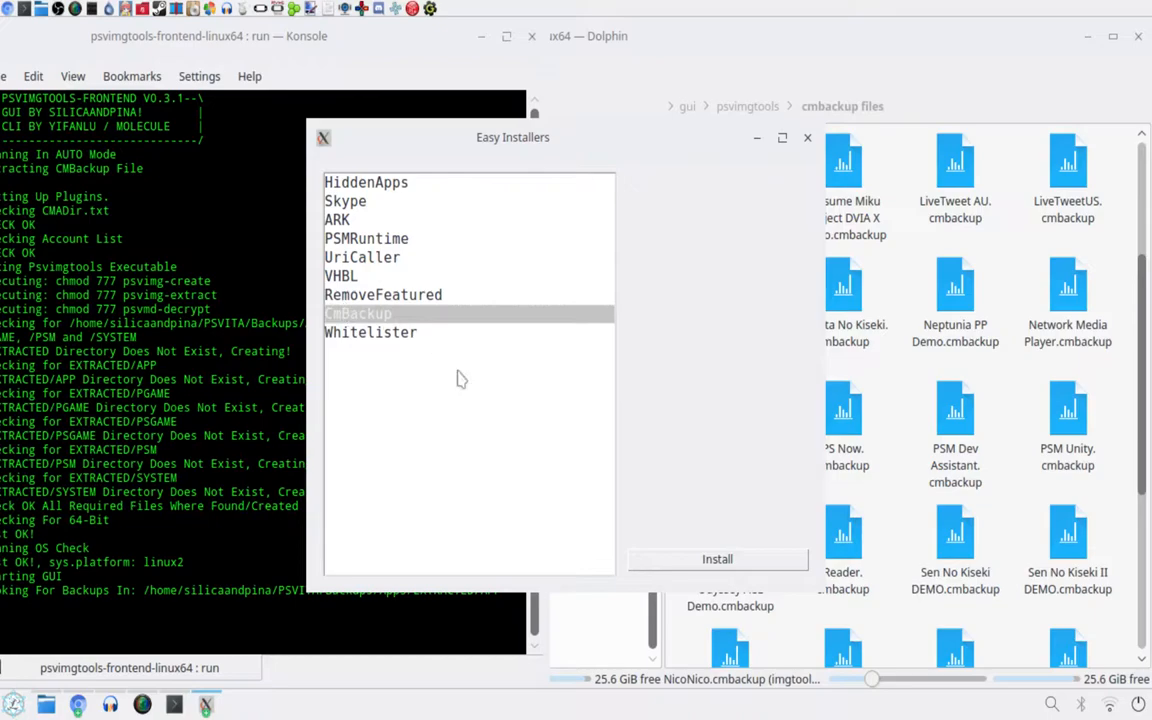
pyautogui.click(717, 558)
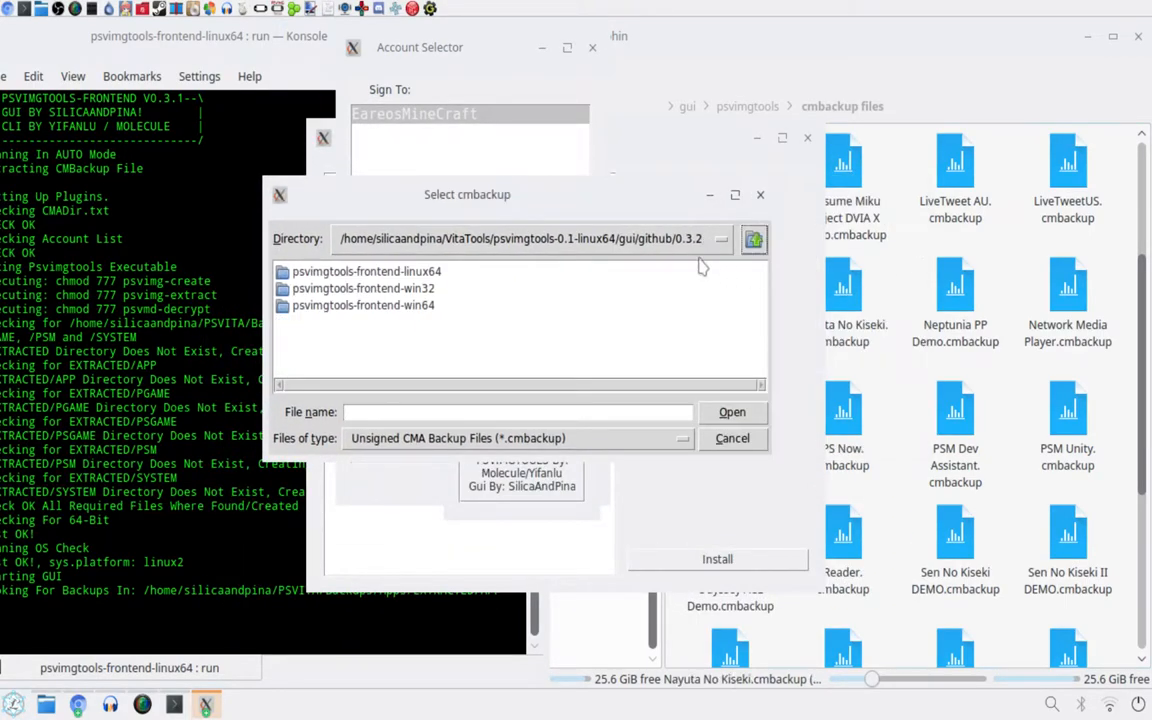
# Browse from gui to psvimgtools/cmbackup files and select NicoNico.cmbackup
pyautogui.click(753, 239)
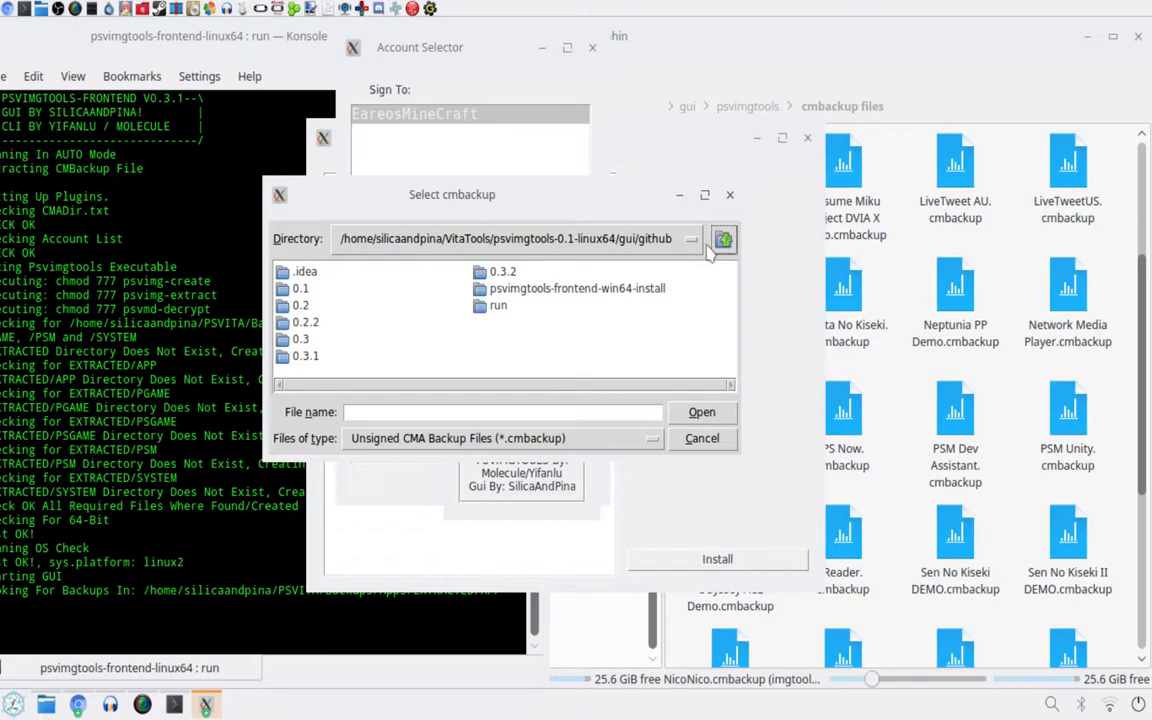
pyautogui.click(723, 238)
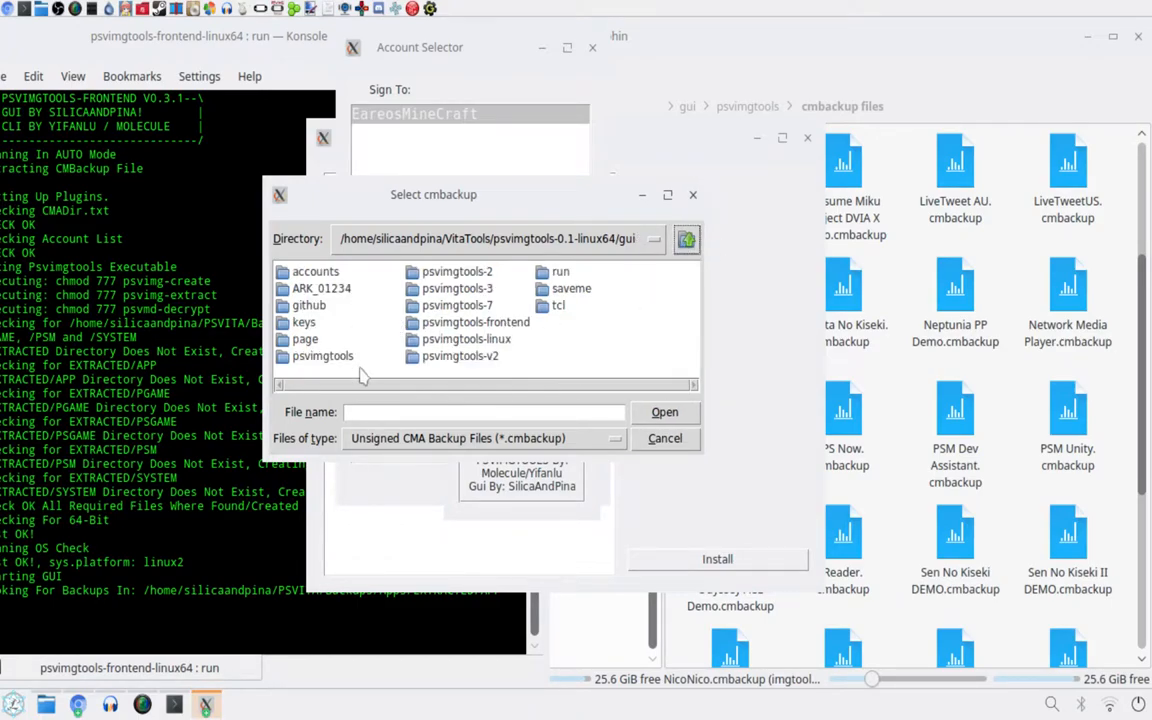
pyautogui.doubleClick(322, 355)
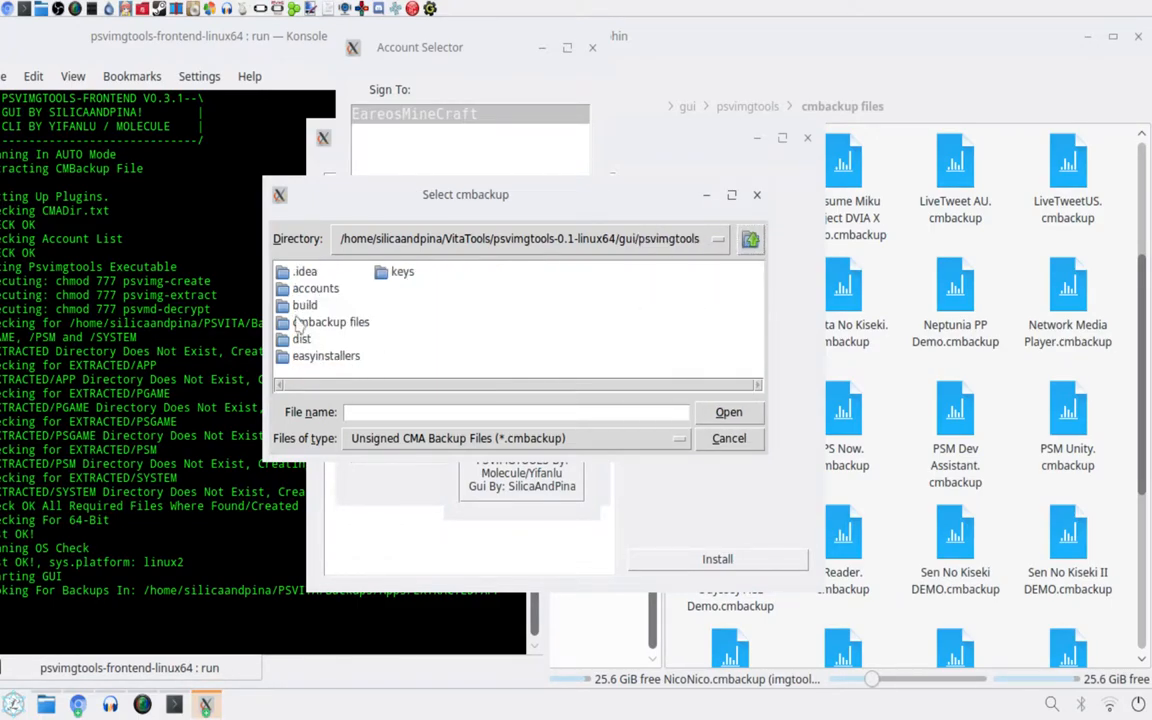
pyautogui.doubleClick(331, 321)
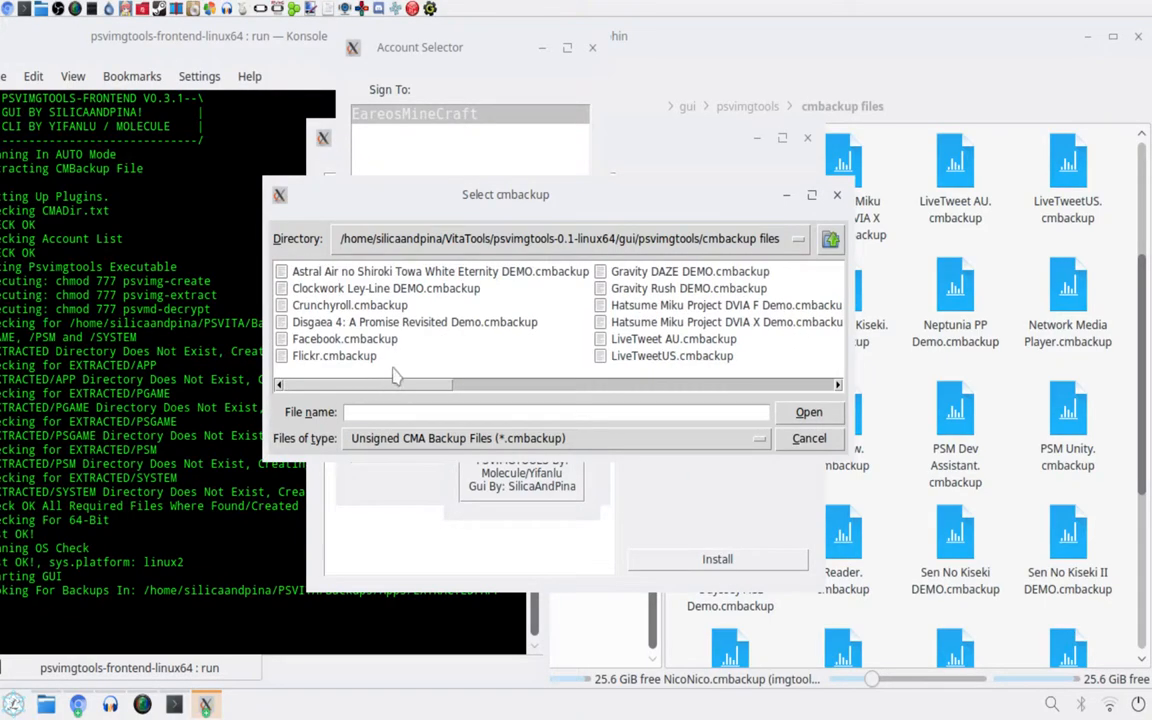
pyautogui.moveTo(417, 372)
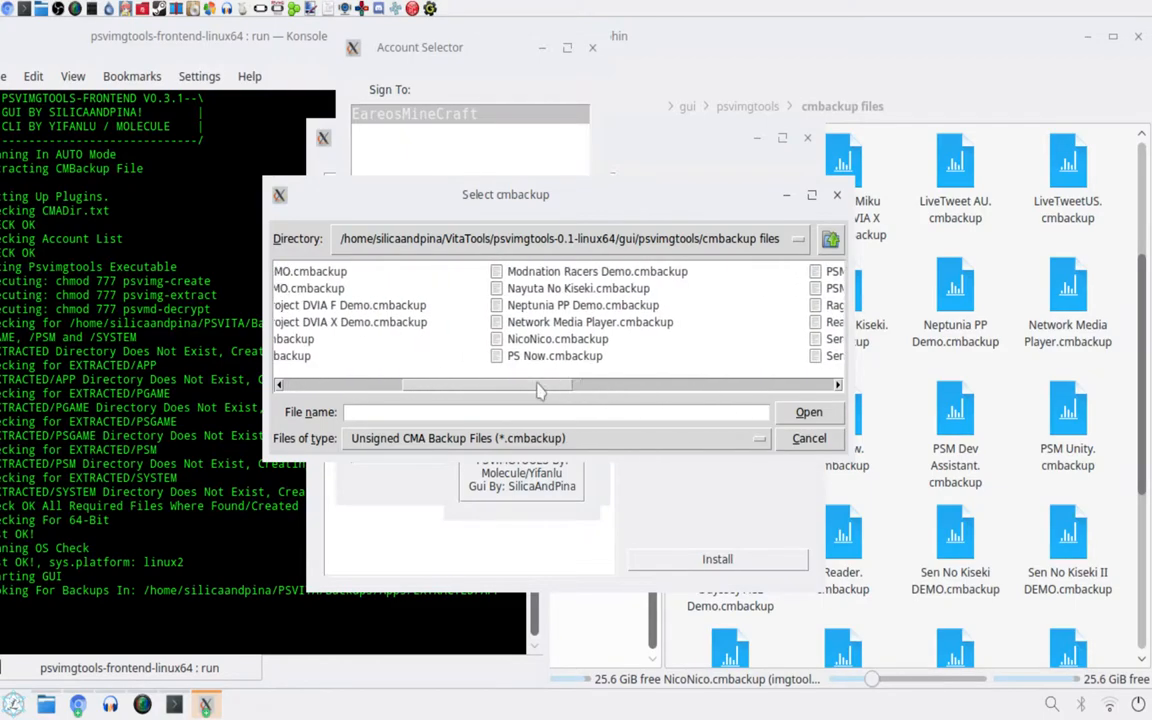
pyautogui.click(557, 338)
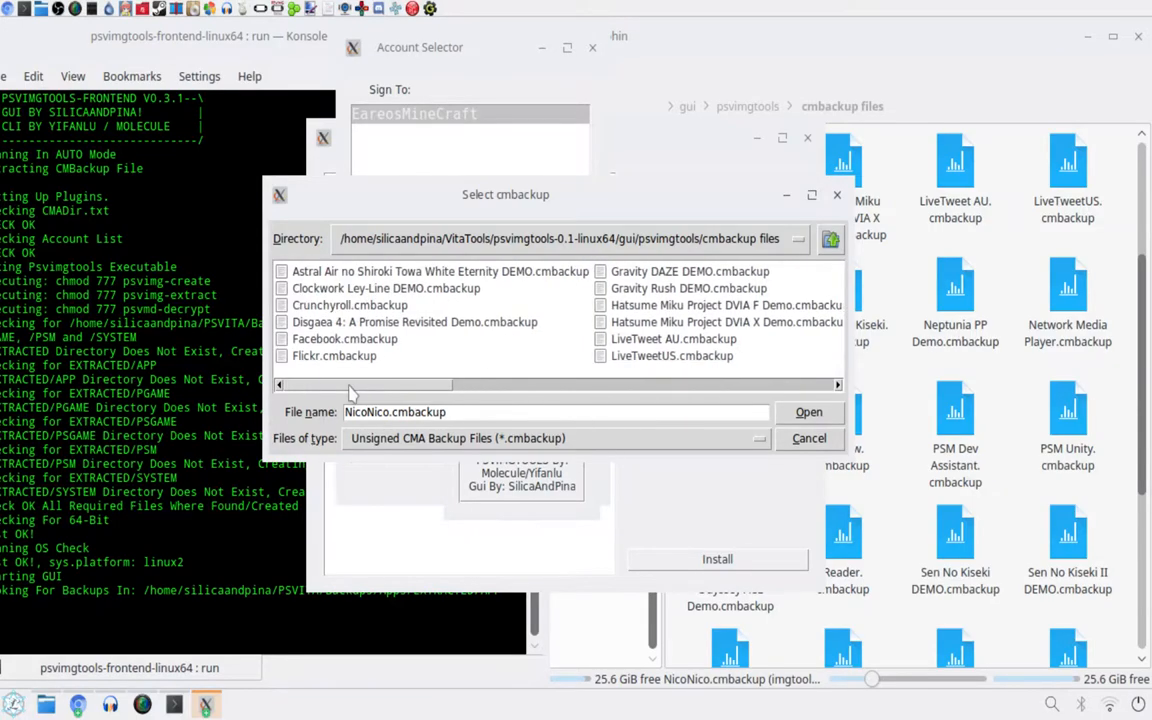
pyautogui.moveTo(322, 402)
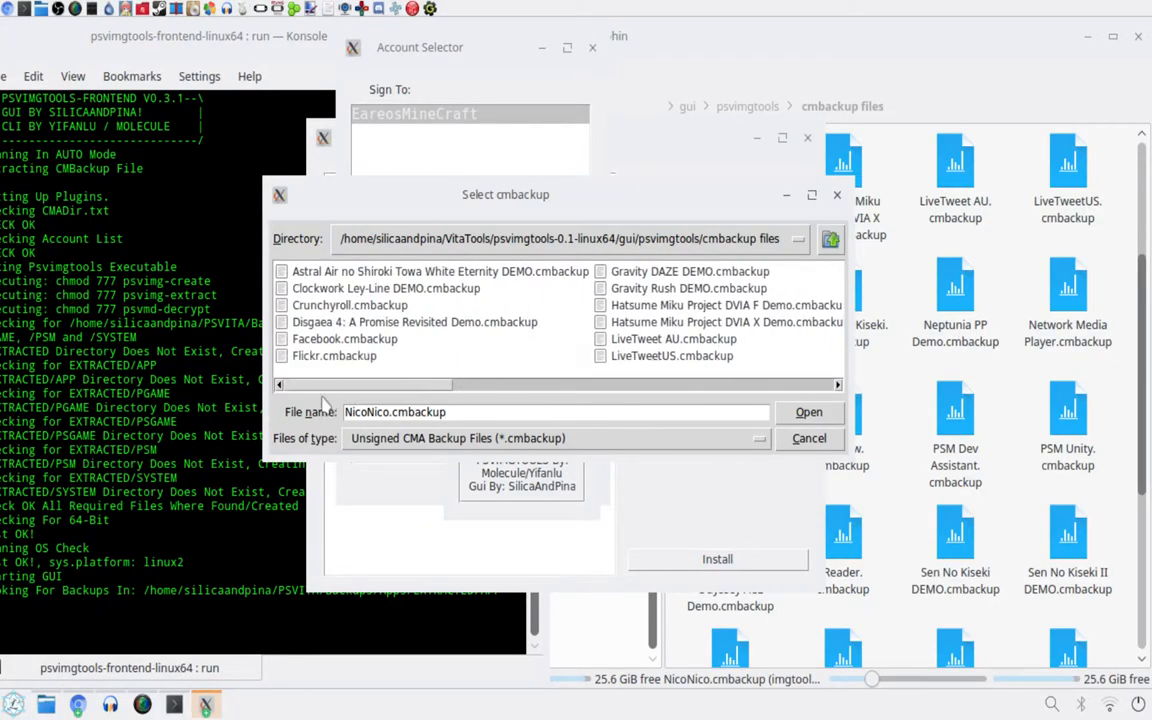
pyautogui.moveTo(395, 350)
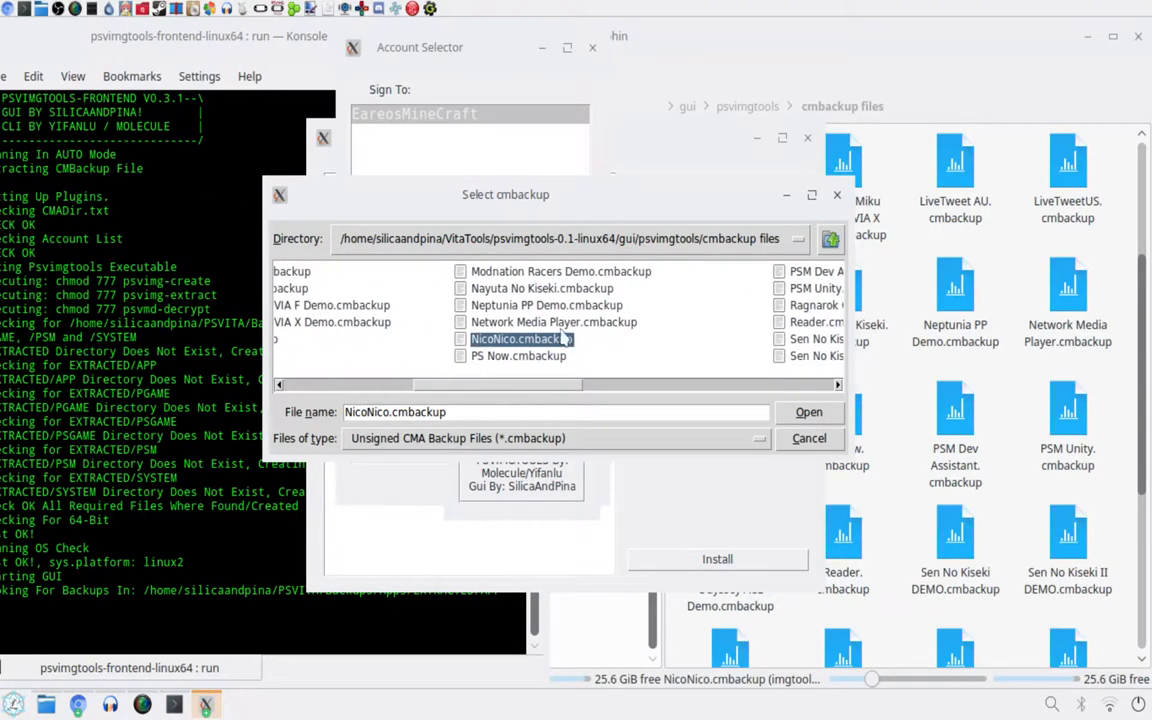
pyautogui.moveTo(631, 331)
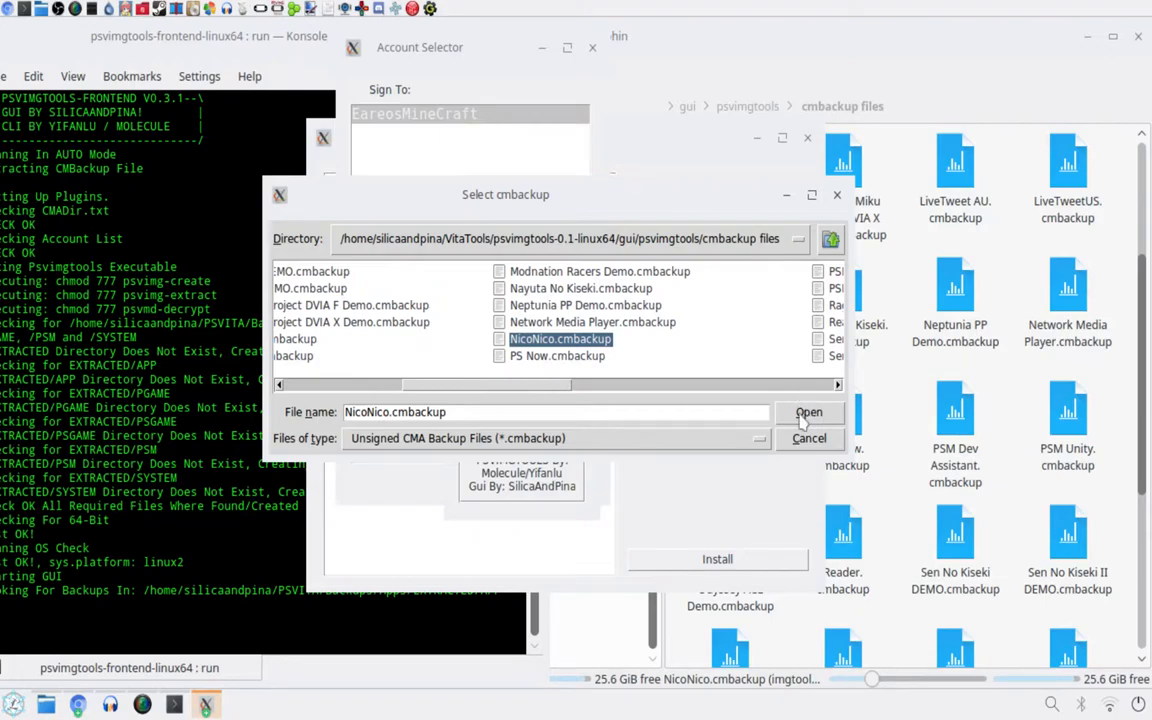
# Sign and pack NicoNico.cmbackup, dismiss 'Backup Created', and refresh the QCMA database
pyautogui.click(809, 412)
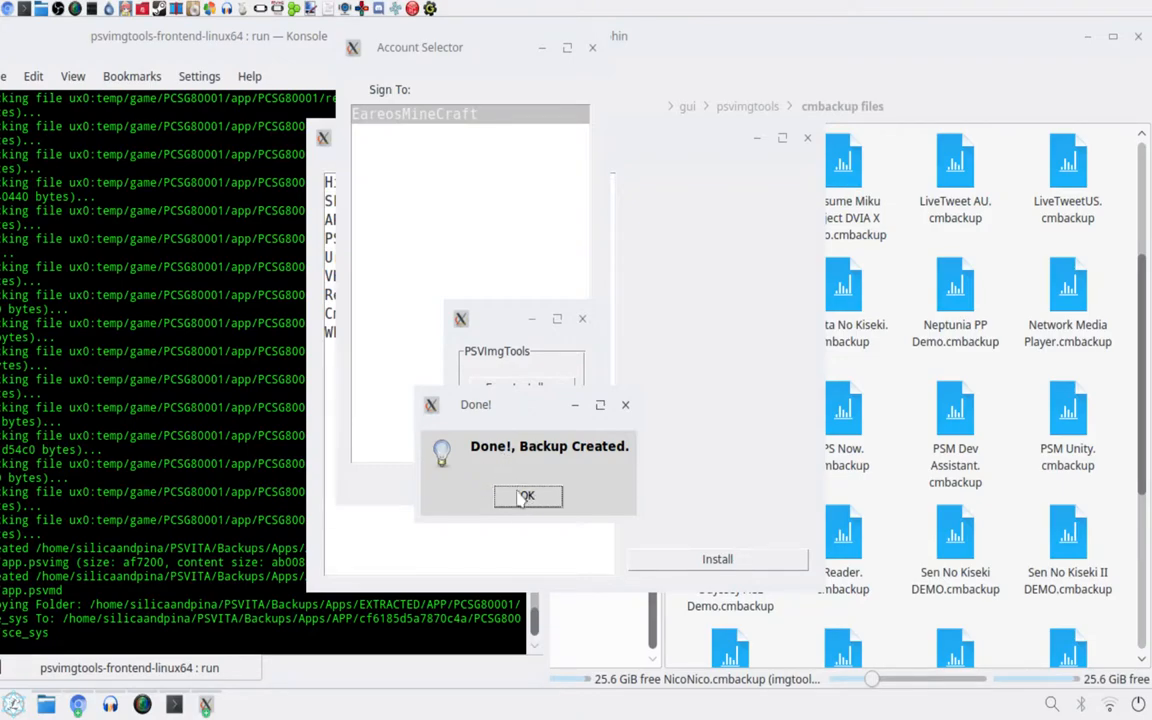
pyautogui.click(527, 496)
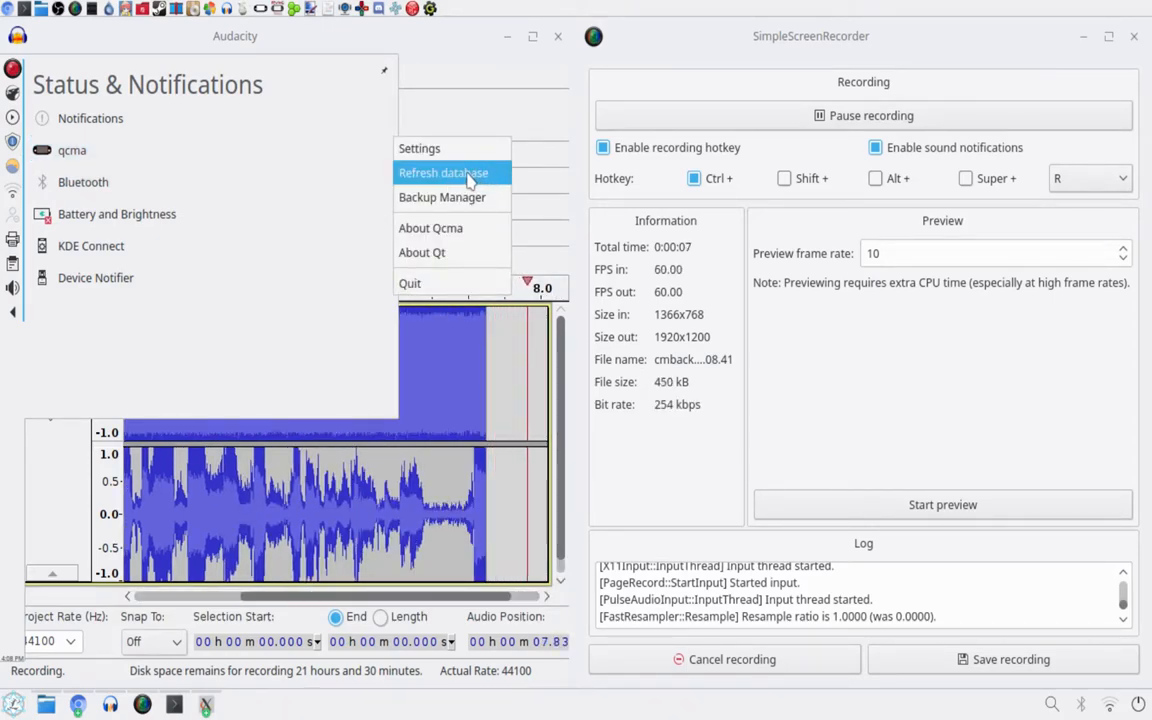
pyautogui.click(443, 172)
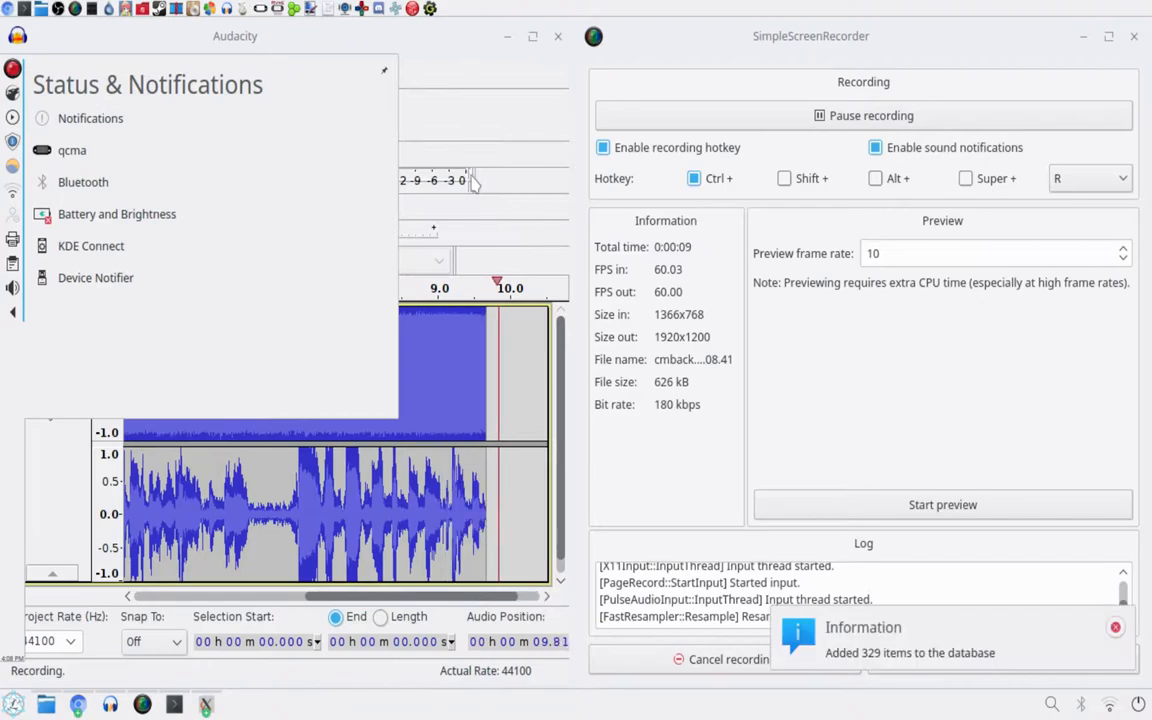